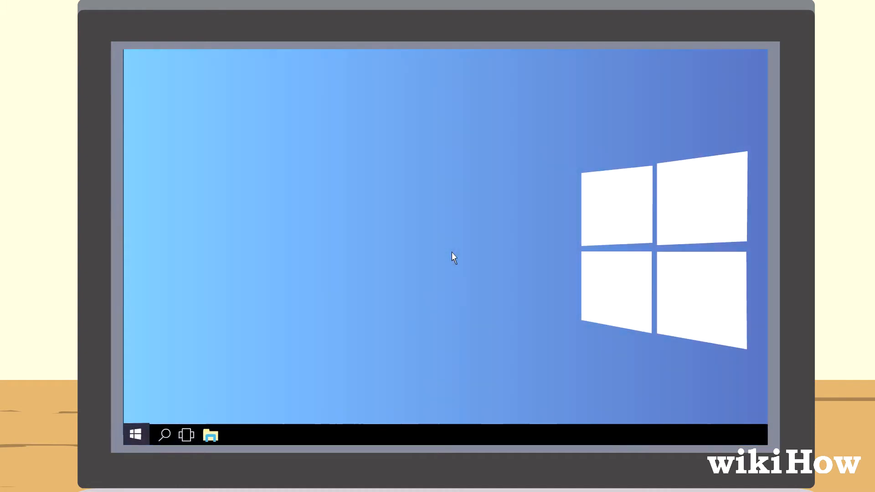
Open the Start menu and show its Windows System list
click(135, 434)
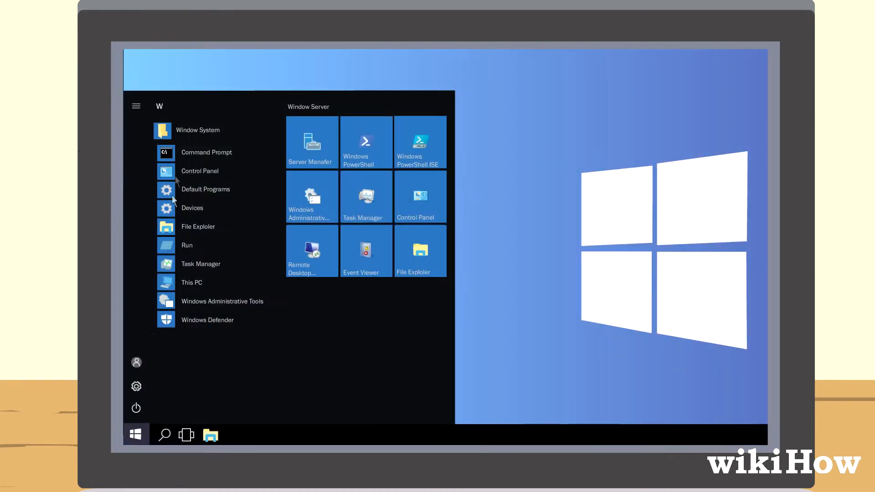
click(206, 151)
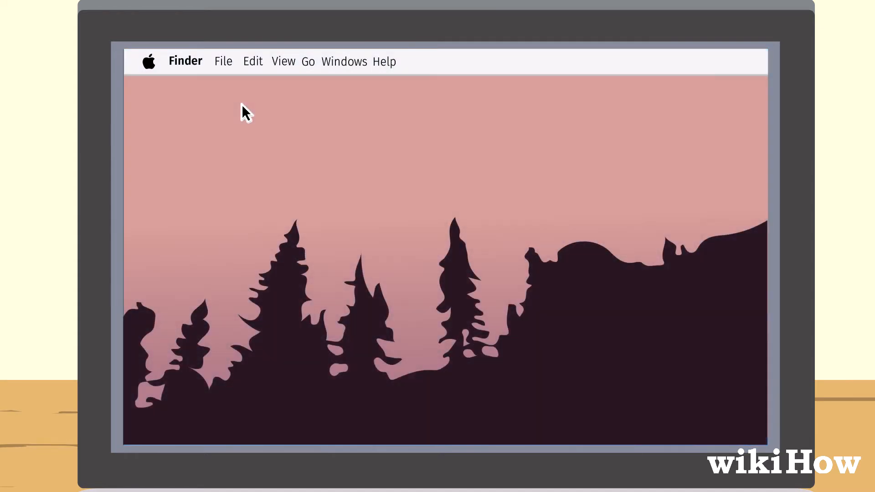
Find the router address 123.456.7.890 in the Wi-Fi connection's advanced network settings
click(148, 62)
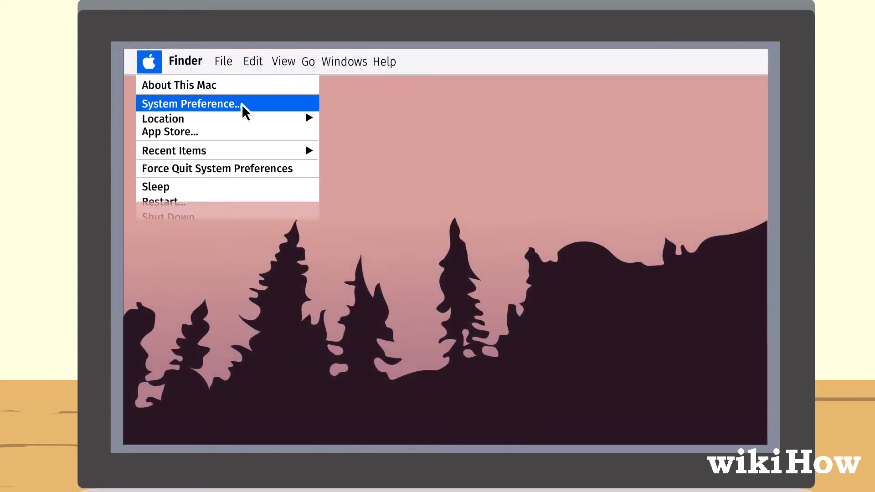
click(190, 104)
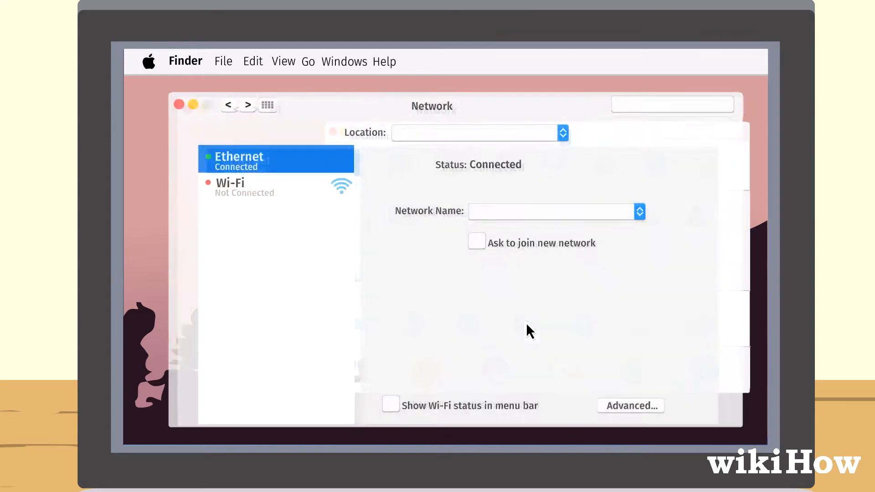
click(629, 405)
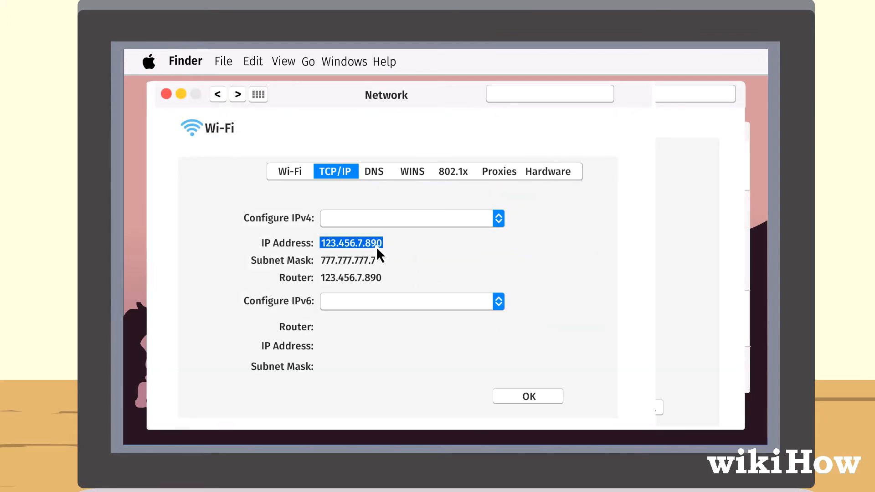
click(497, 301)
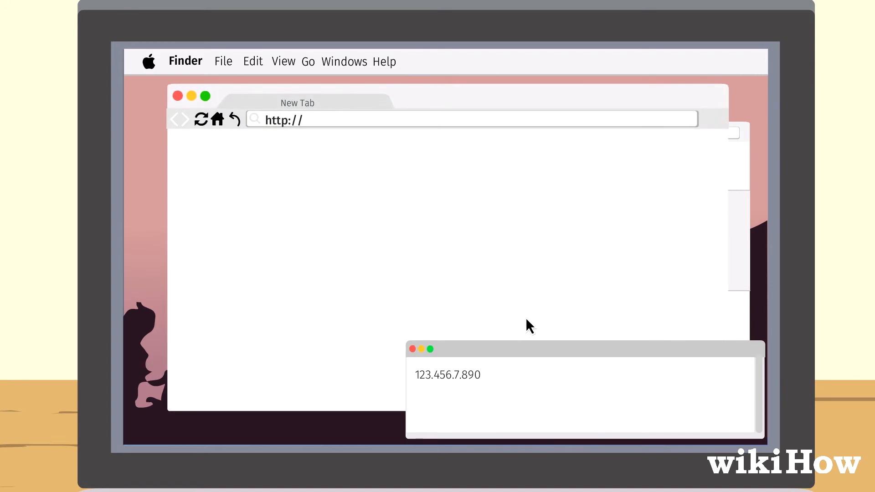
Enter 123.456.7.890 in the browser address bar to load the router login page
text(123.)
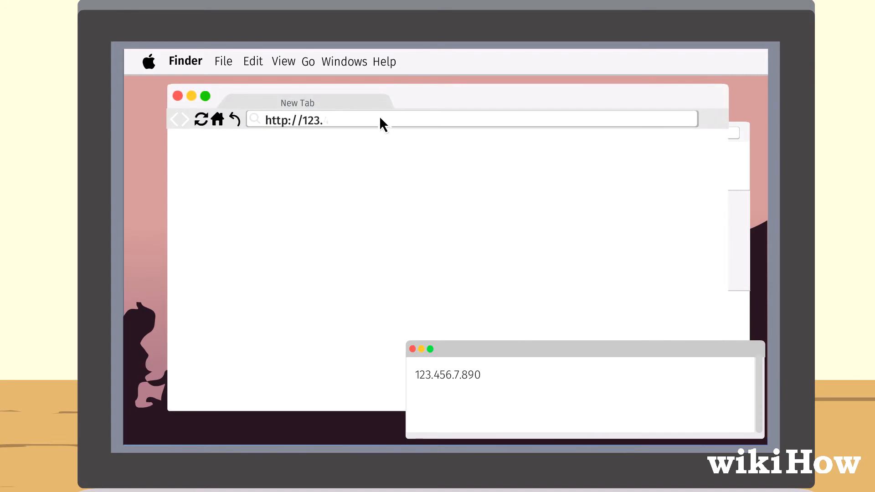
text(456.7.890)
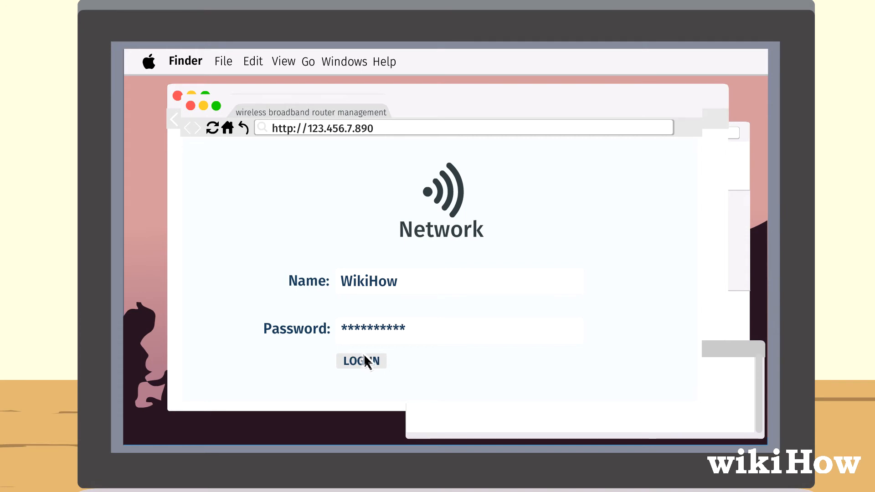
Log in to the router management page with the admin credentials
click(360, 361)
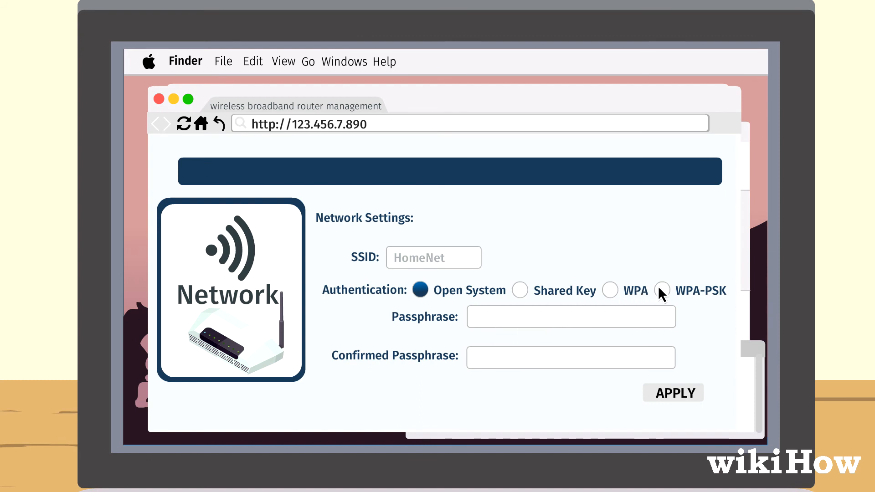
Select the WPA-PSK authentication option in Network Settings
click(662, 290)
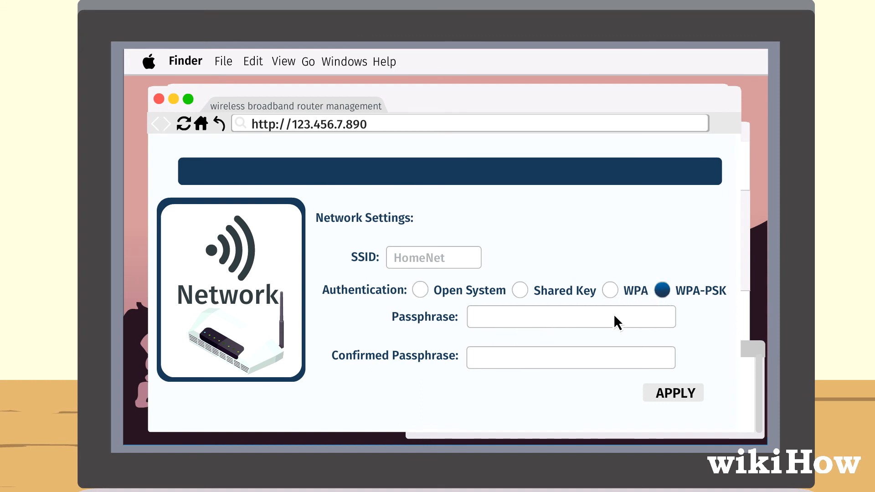